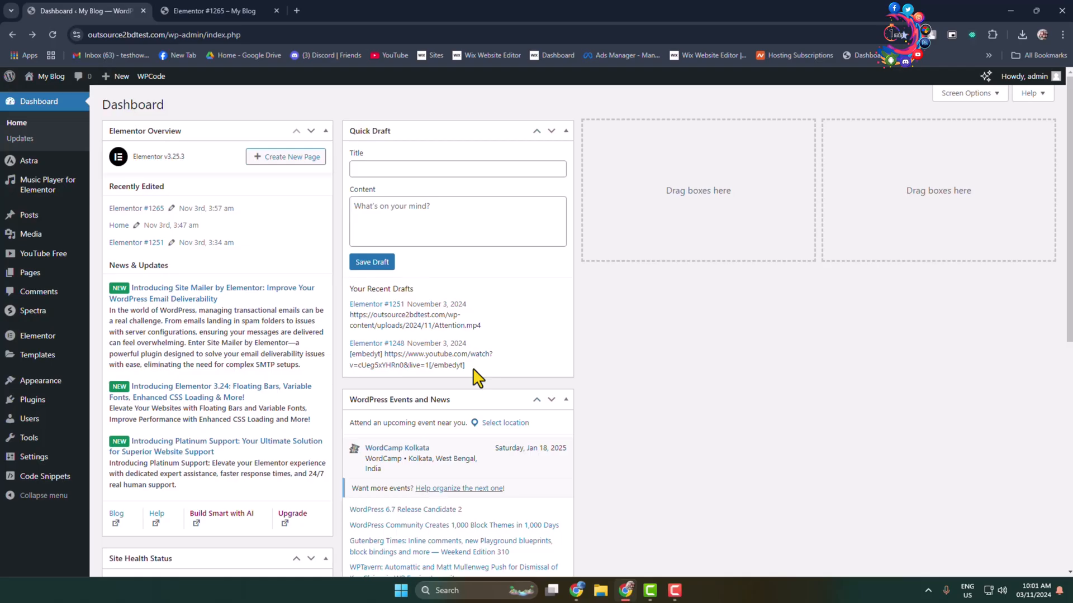
mouse_move(476, 308)
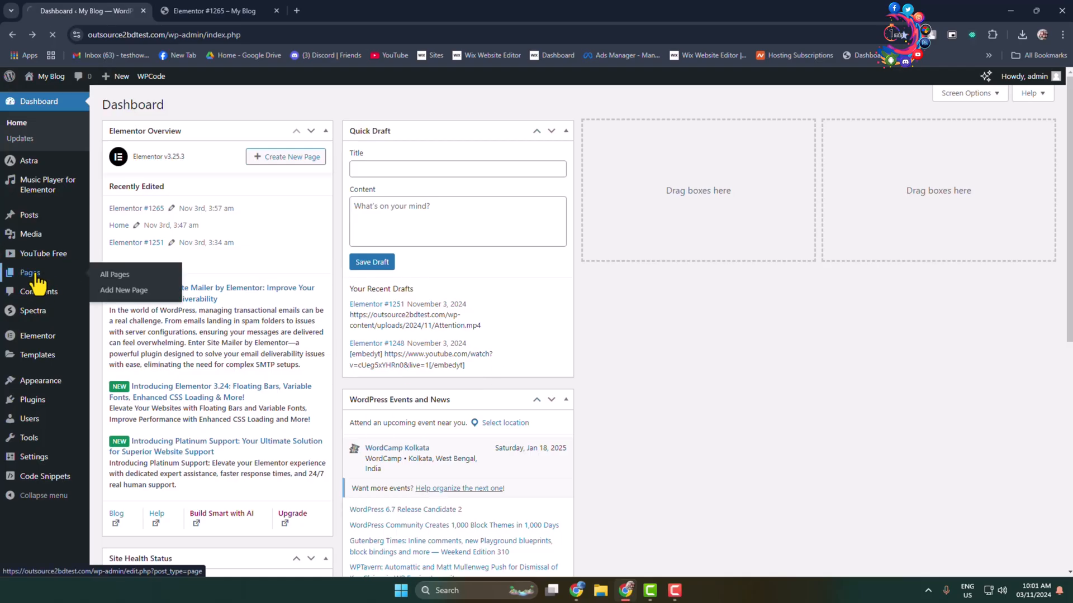
- Show the All Pages list with the site's pages such as About, Contact and Home
left_click(114, 275)
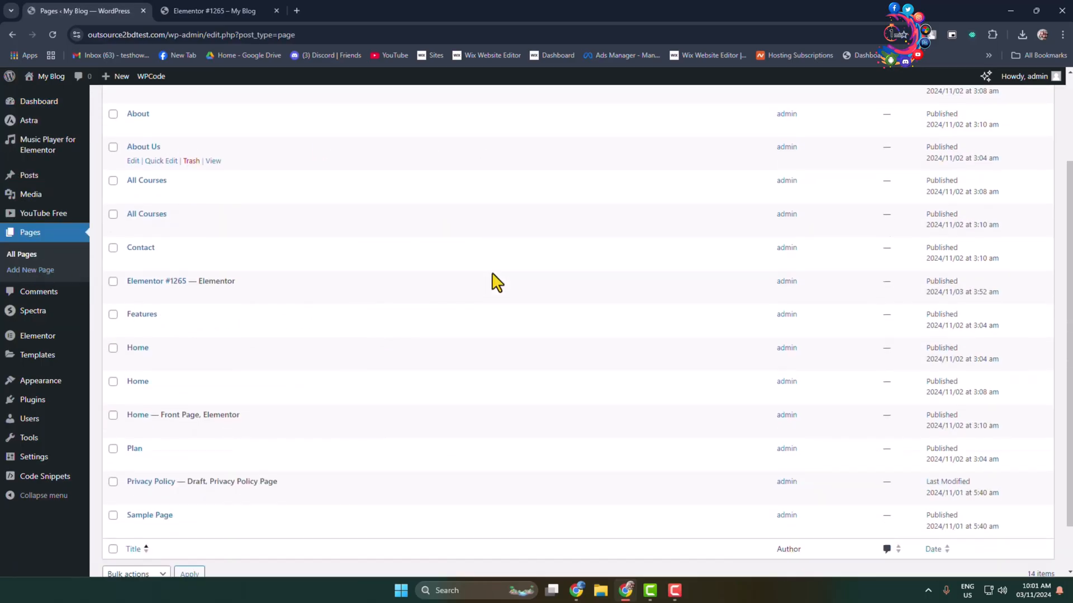
scroll("down", 3)
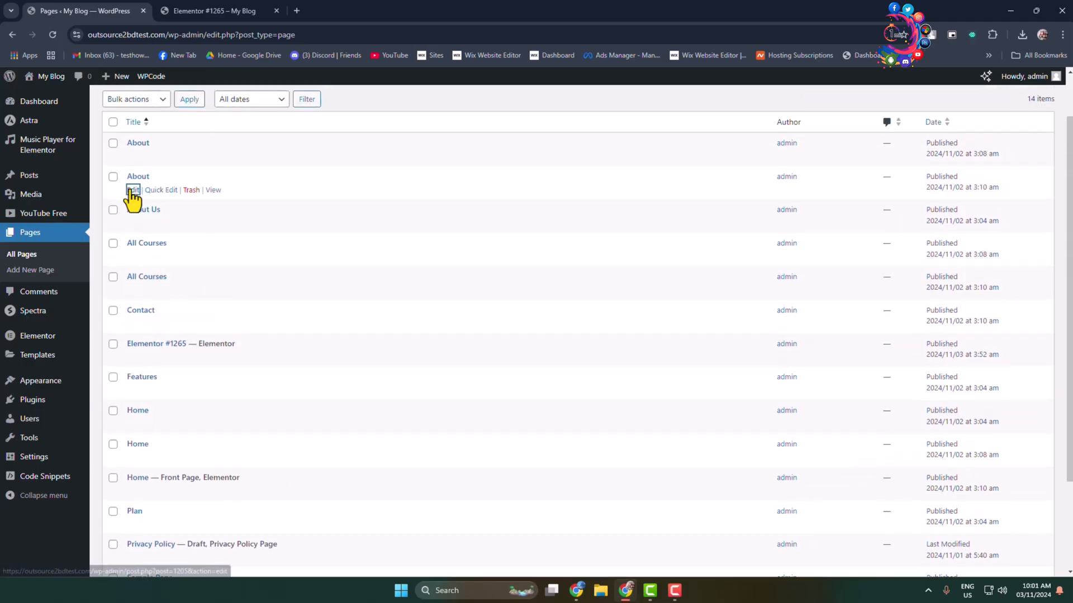
- Open the About page for editing in the Gutenberg block editor
left_click(132, 189)
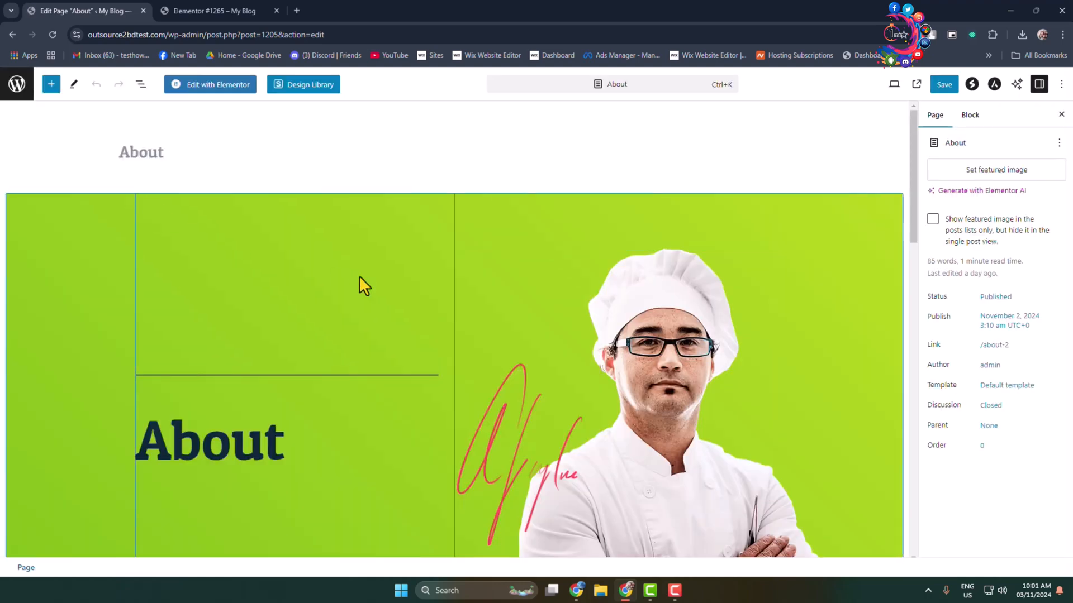
scroll("down", 3)
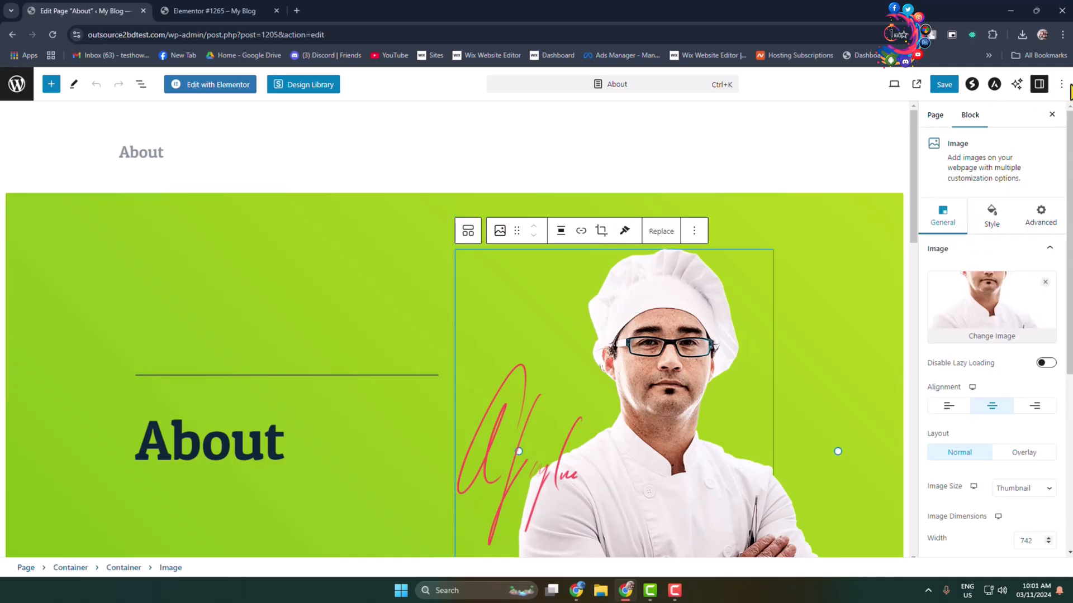
mouse_move(1061, 84)
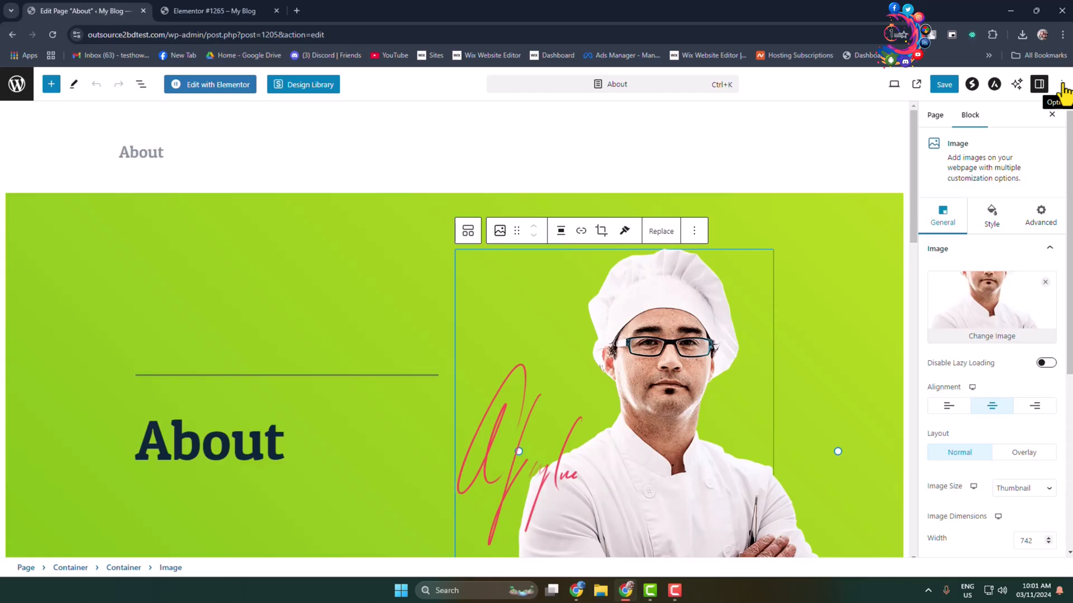
- Switch the About page to the Code editor view and browse its raw block markup
left_click(1061, 84)
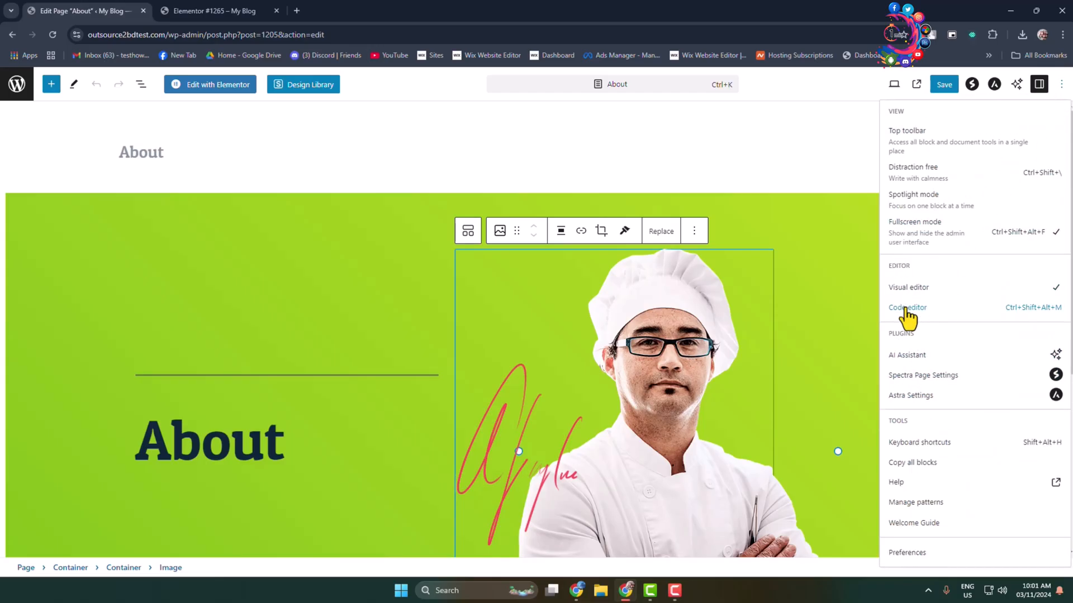
mouse_move(1020, 328)
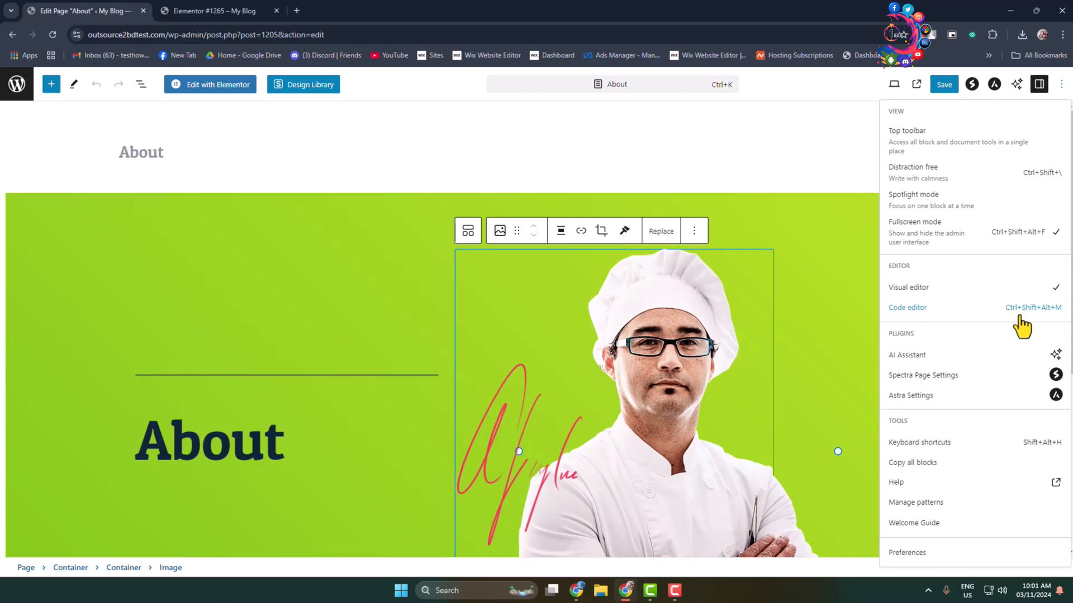
left_click(907, 307)
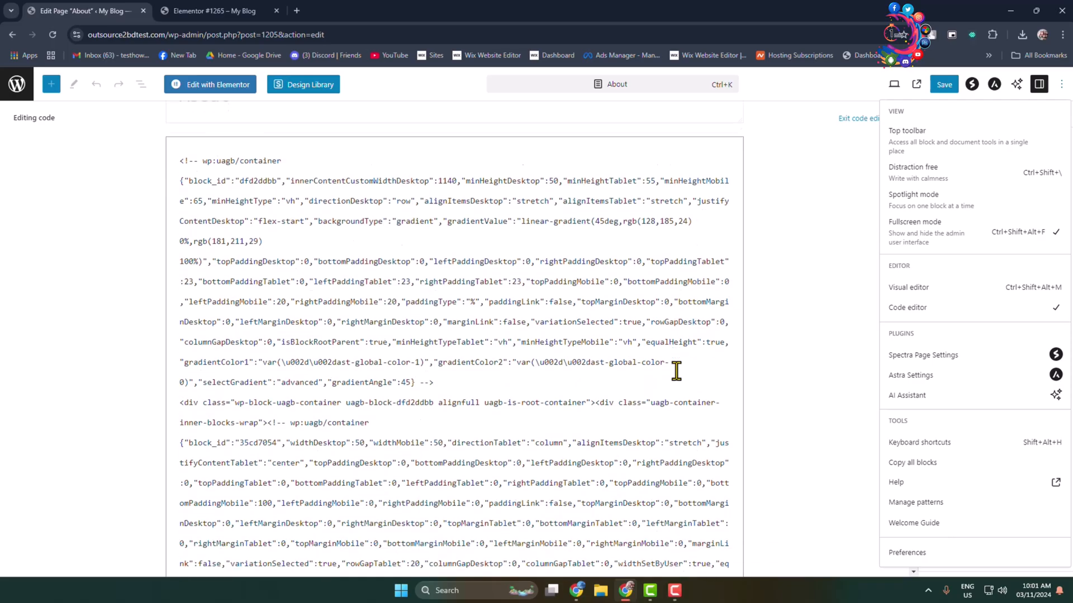
scroll("down", 3)
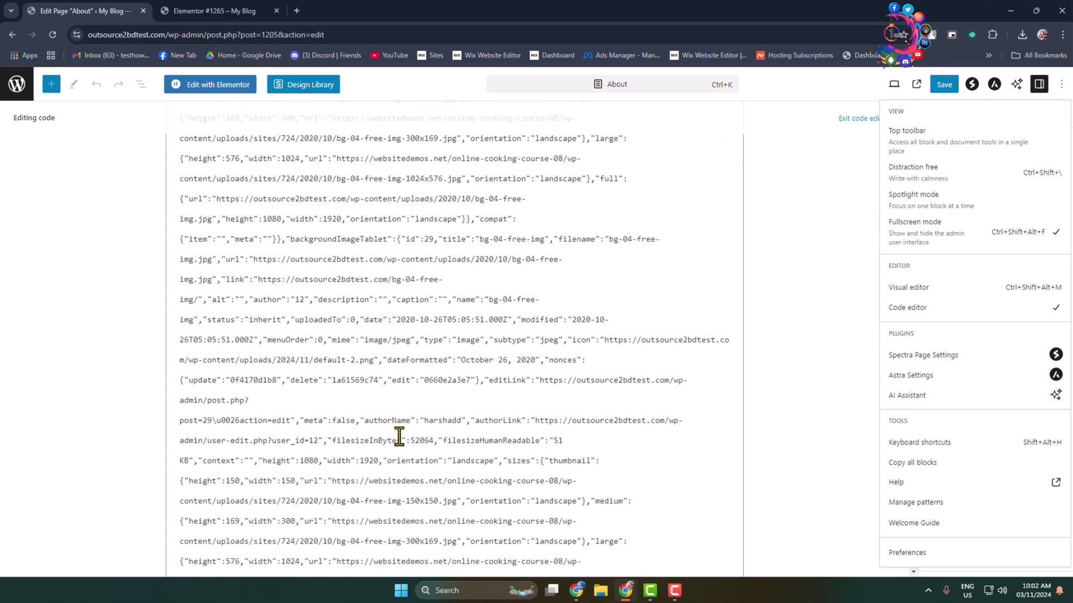
scroll("down", 3)
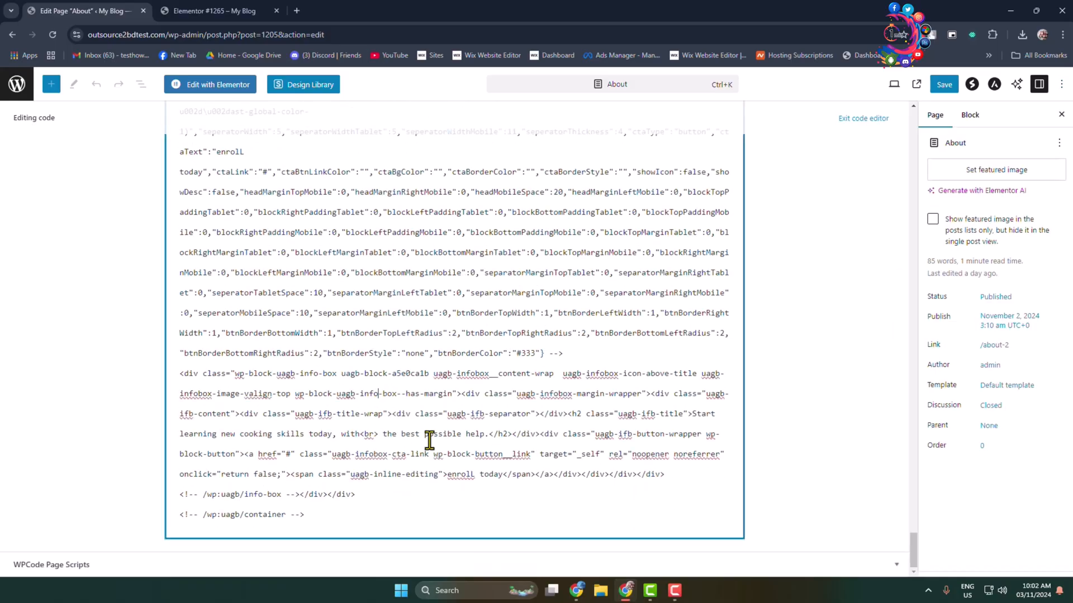
left_click(1062, 85)
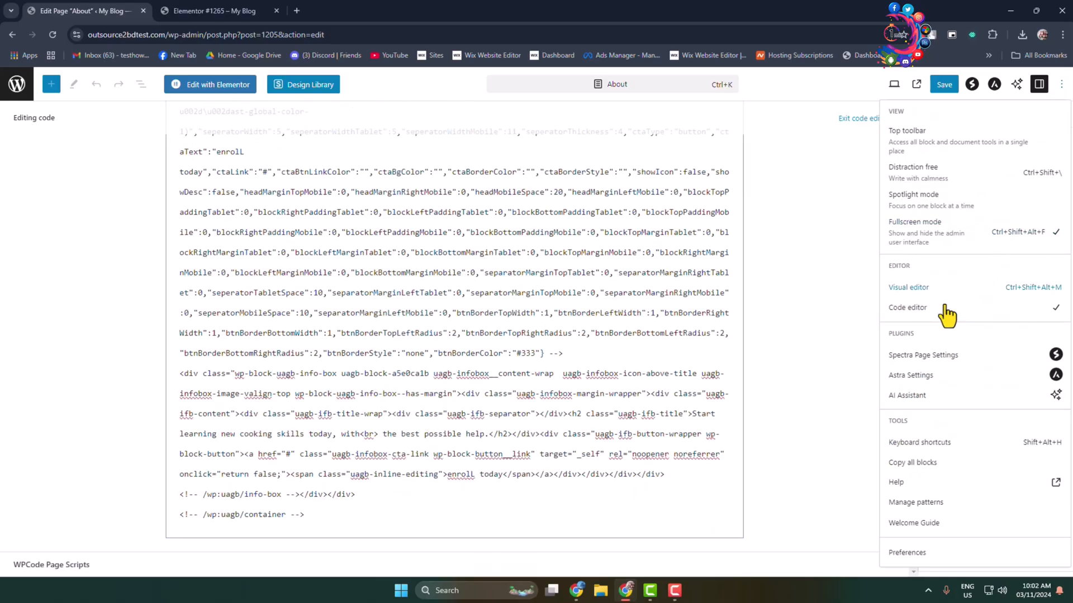
- Return the About page to the Visual editor and move down to the Info Box block
left_click(908, 287)
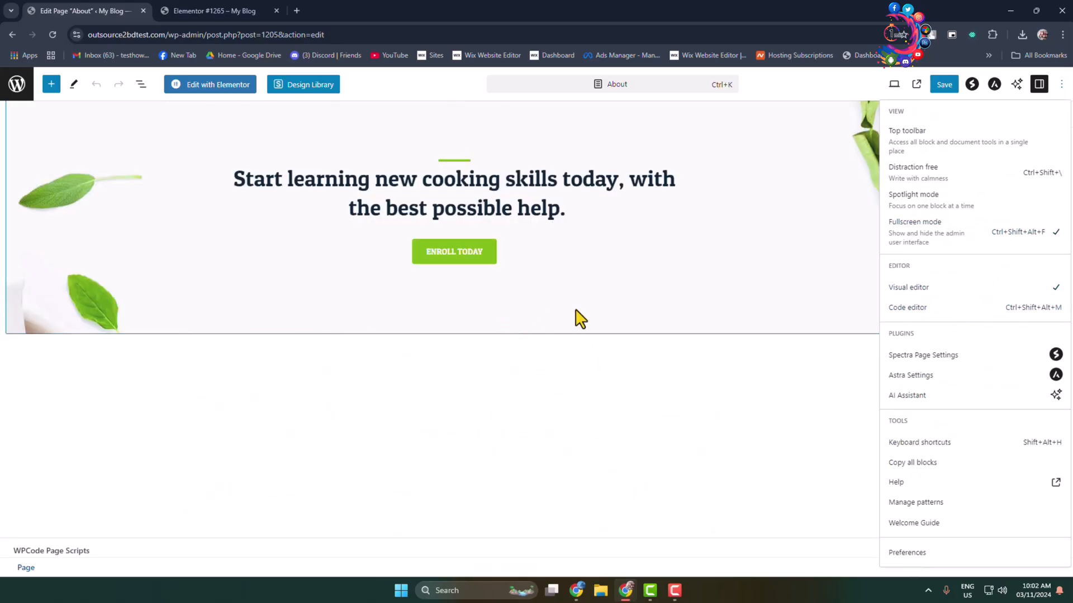
scroll("down", 3)
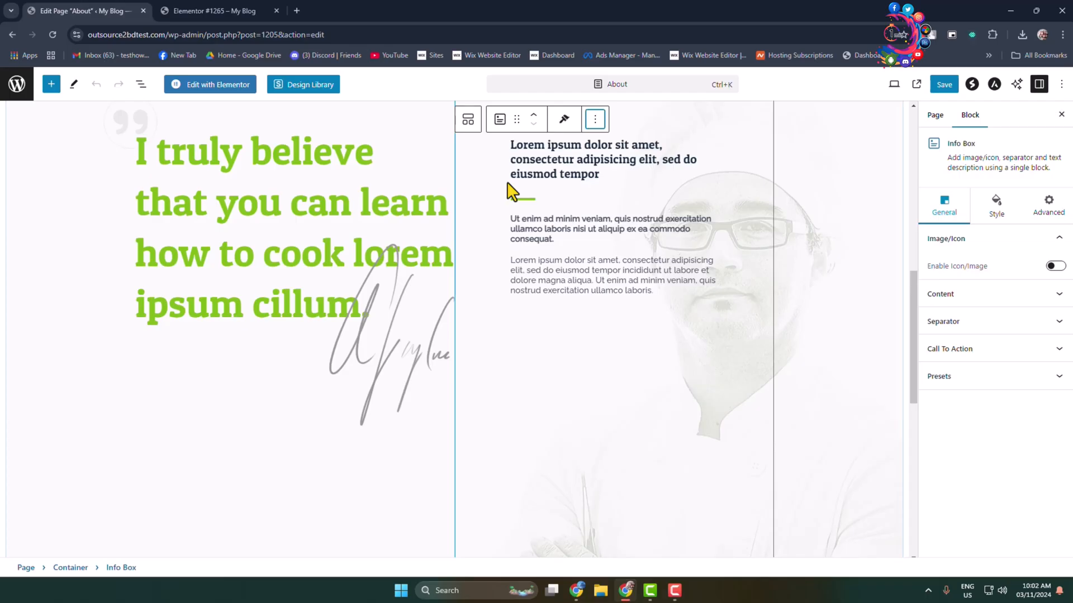
- Show the Lorem ipsum Info Box block as editable HTML via Edit as HTML
left_click(595, 118)
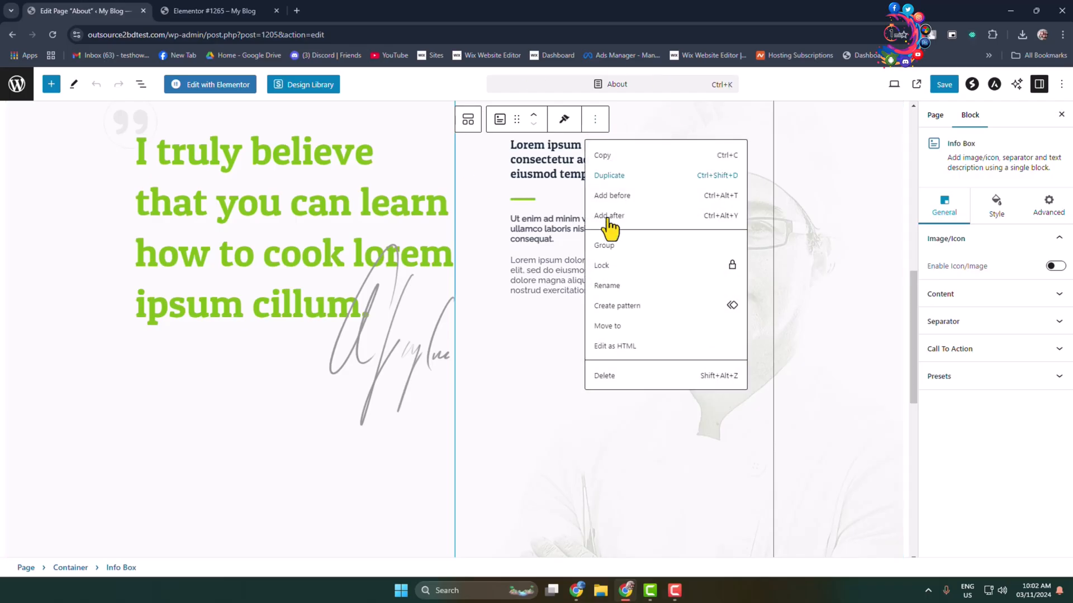
left_click(614, 346)
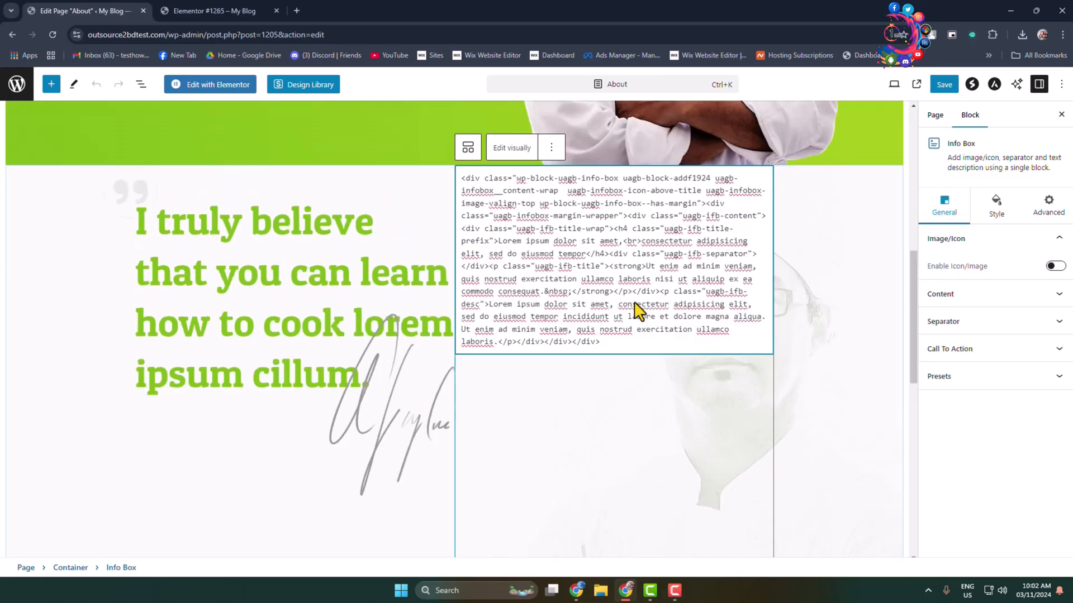
scroll("down", 3)
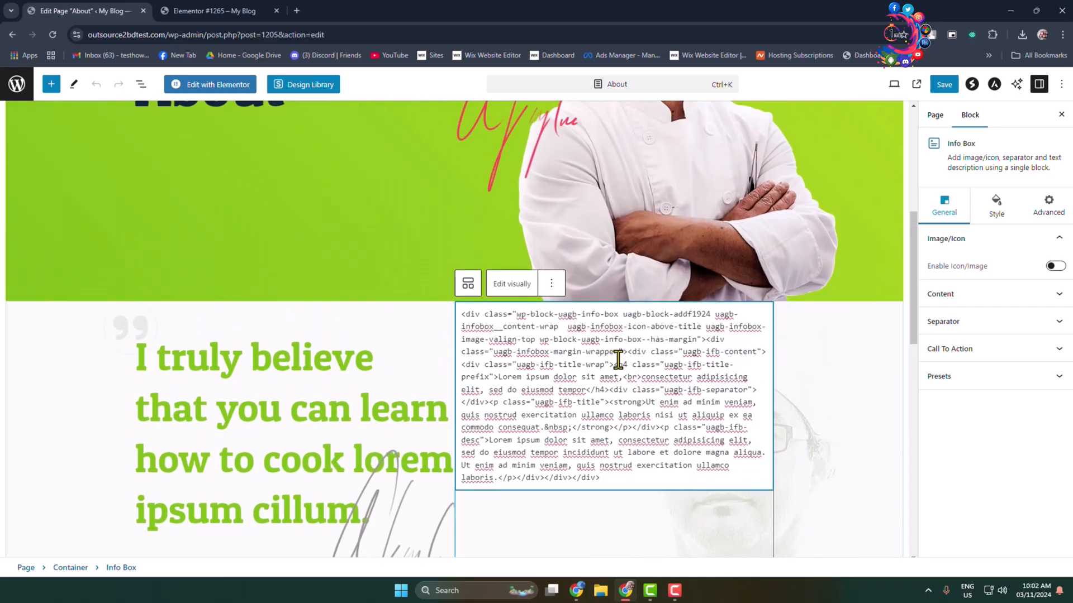
mouse_move(604, 418)
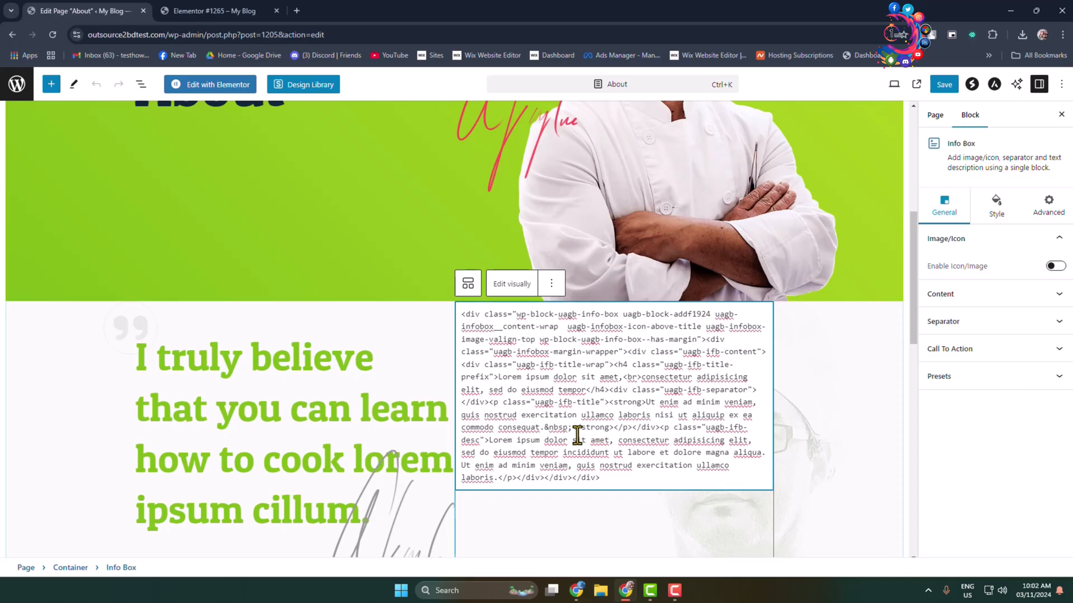
left_click(13, 34)
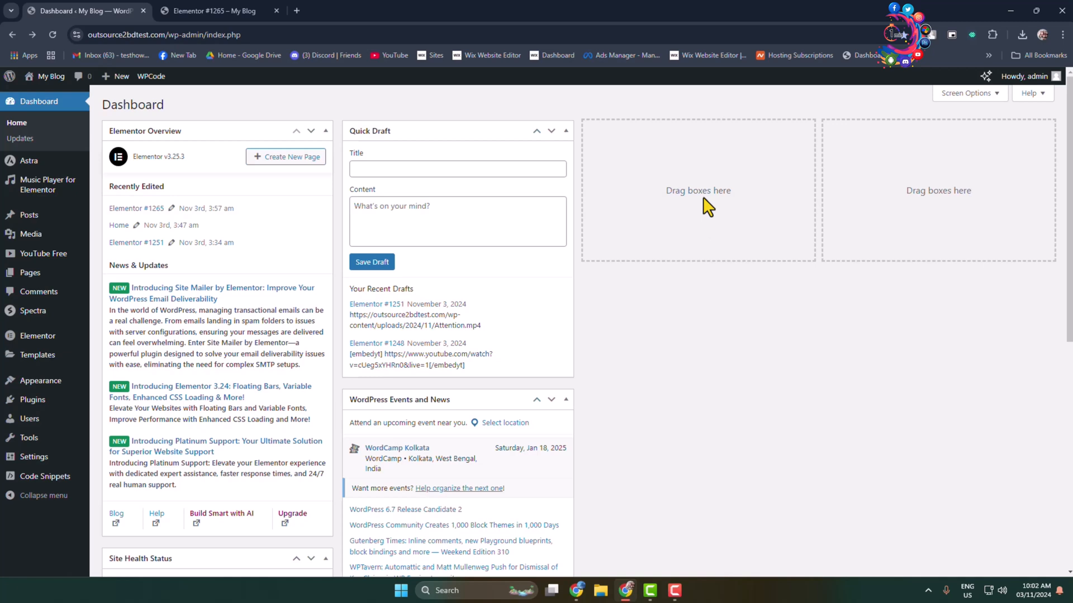
mouse_move(762, 339)
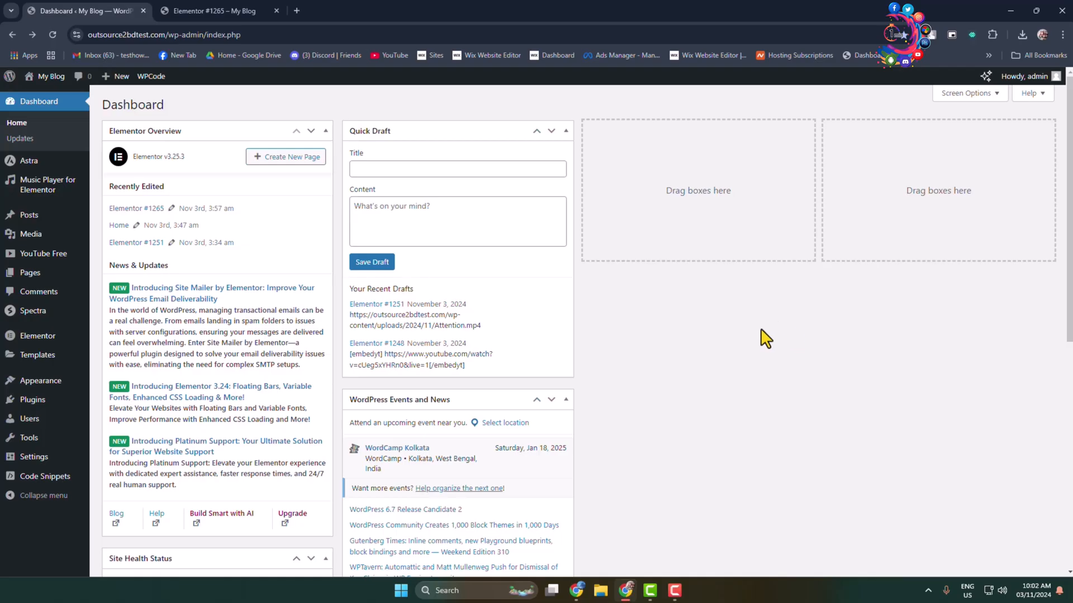
mouse_move(467, 342)
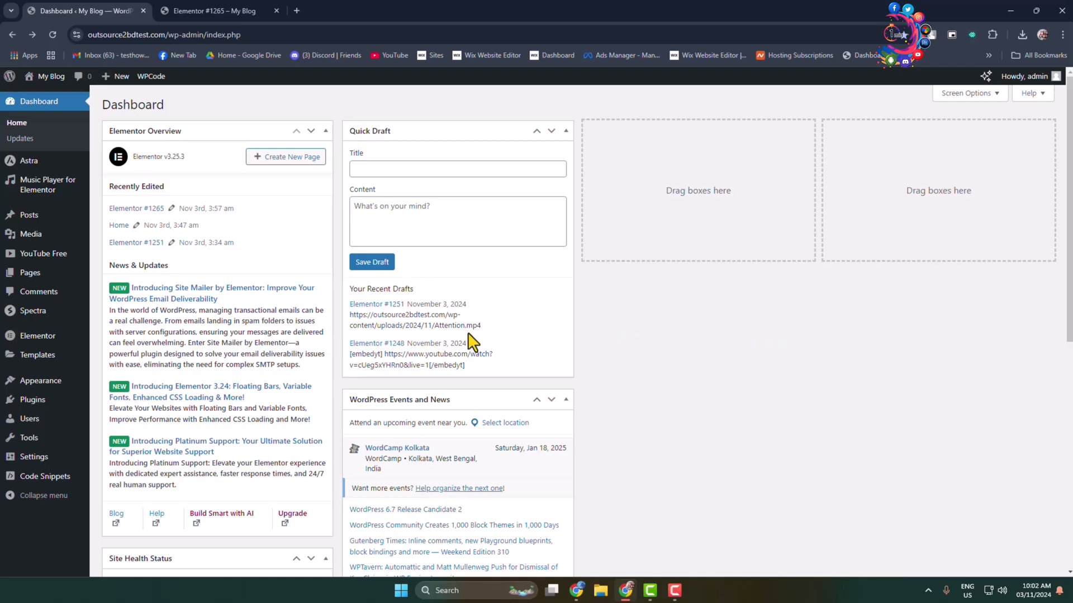
mouse_move(40, 380)
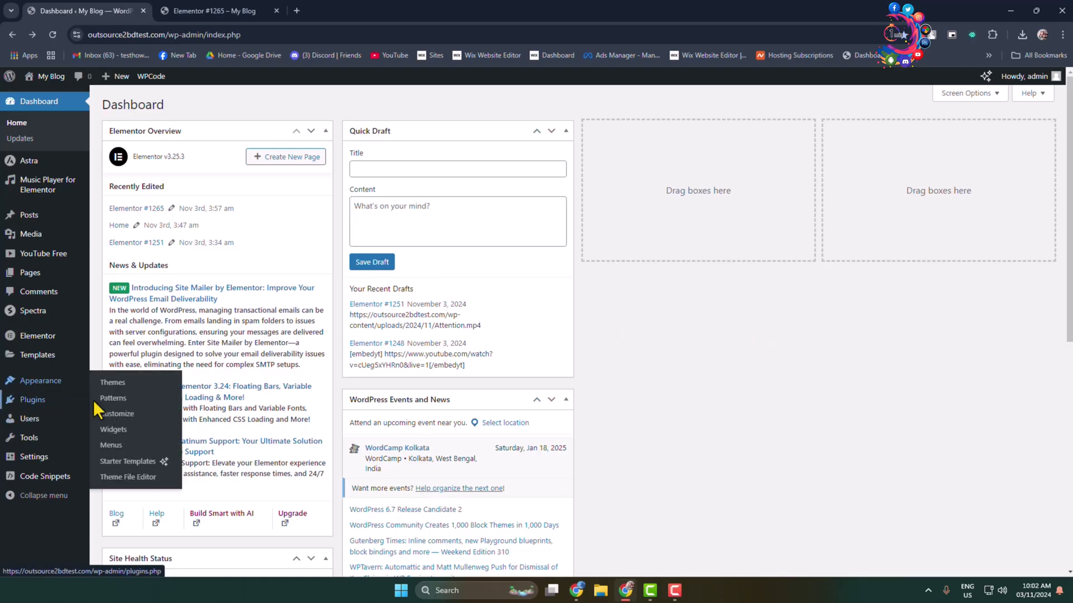
mouse_move(122, 480)
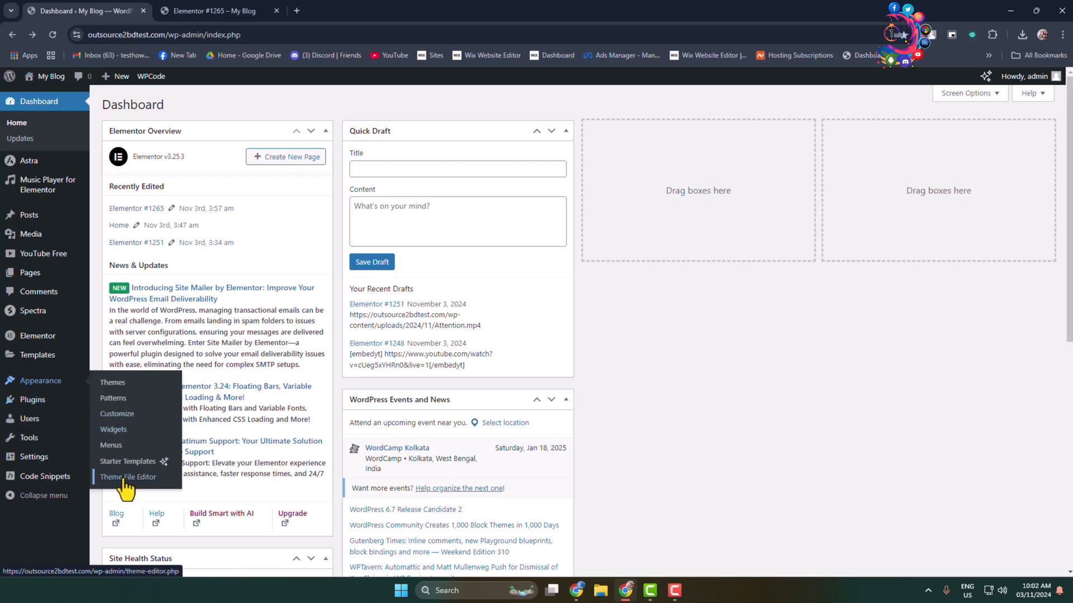
- Go to the Theme File Editor and pick Extendable as the theme to edit
left_click(127, 477)
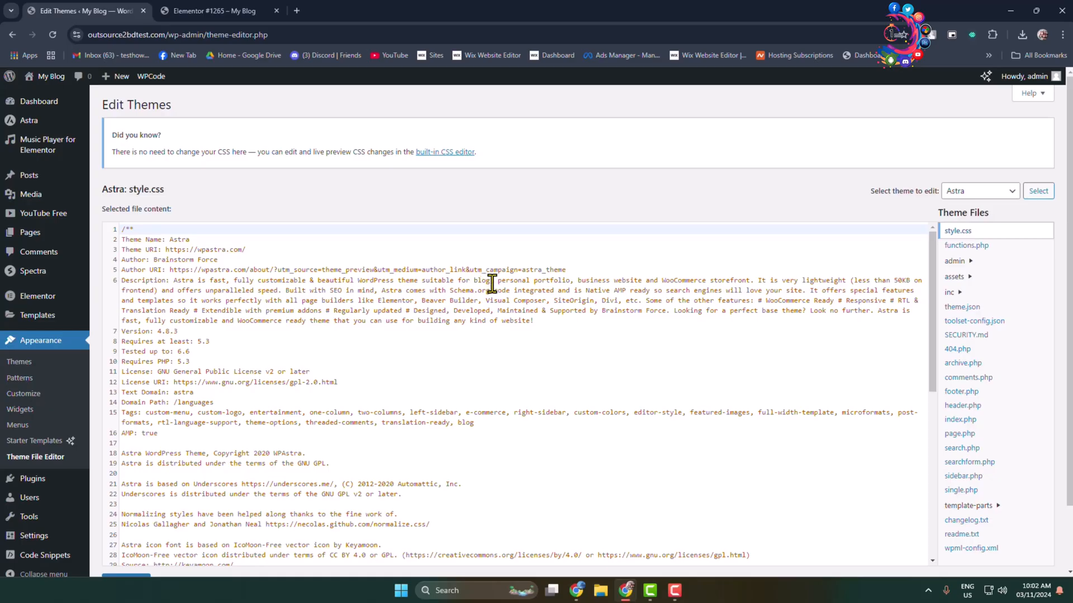
mouse_move(965, 245)
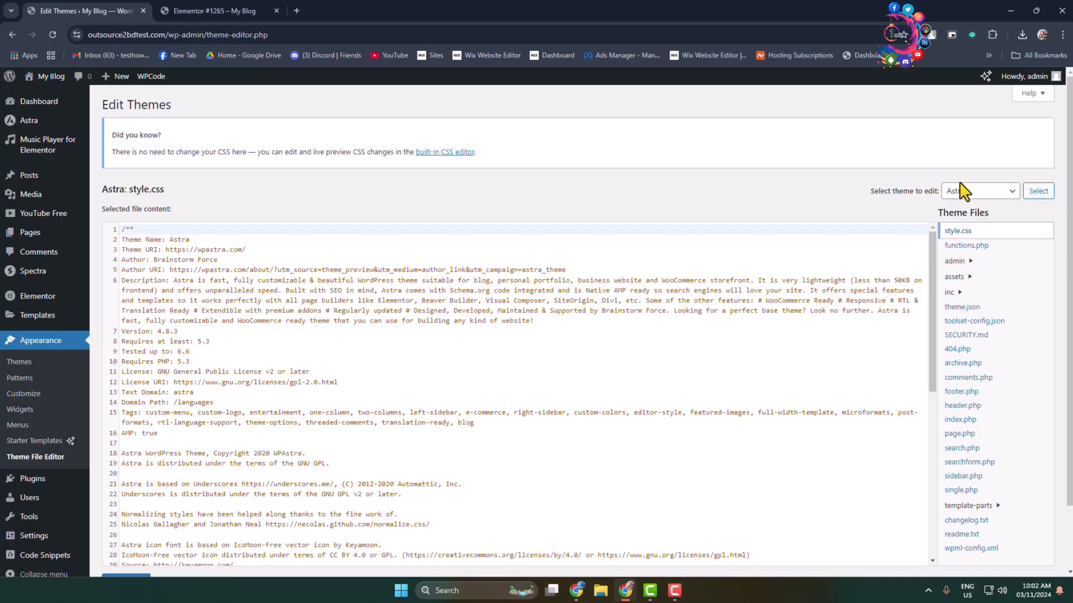
left_click(979, 190)
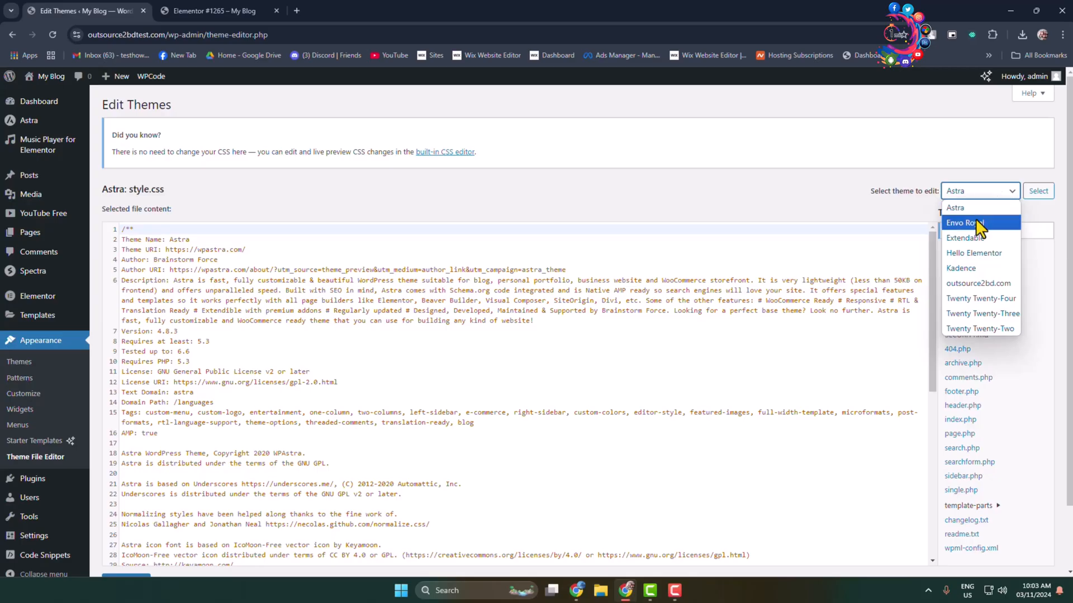
left_click(962, 237)
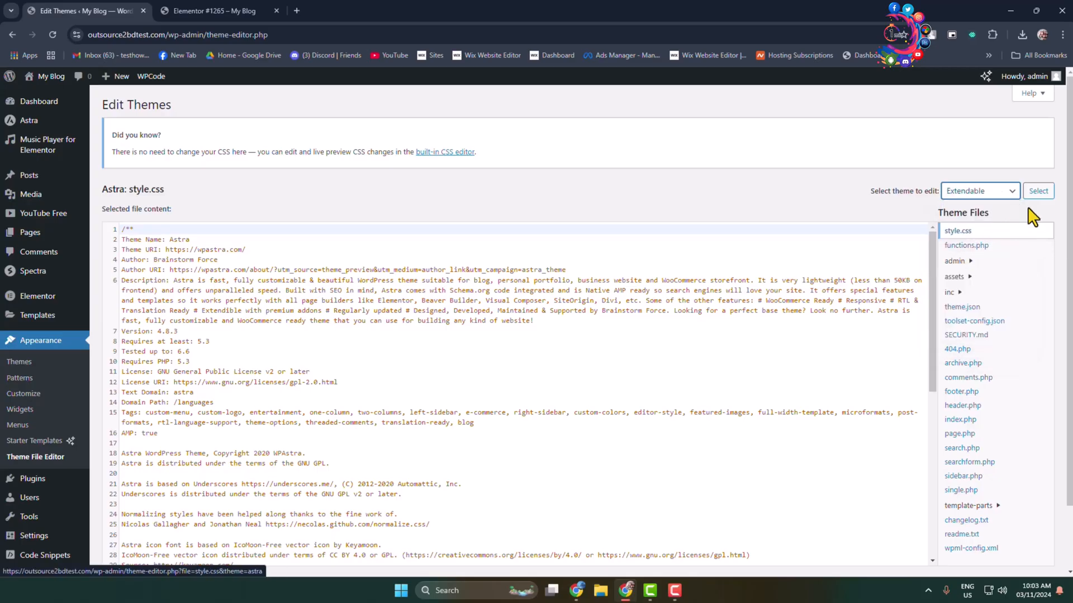
- Load the Extendable theme's style.css and browse down to its WooCommerce styles
left_click(1037, 190)
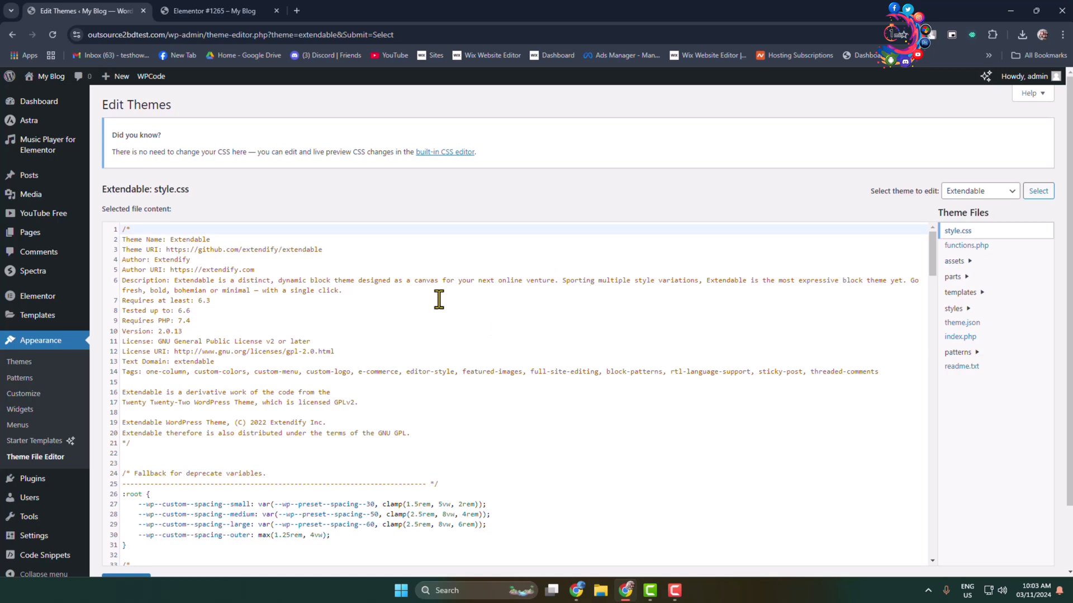
mouse_move(965, 245)
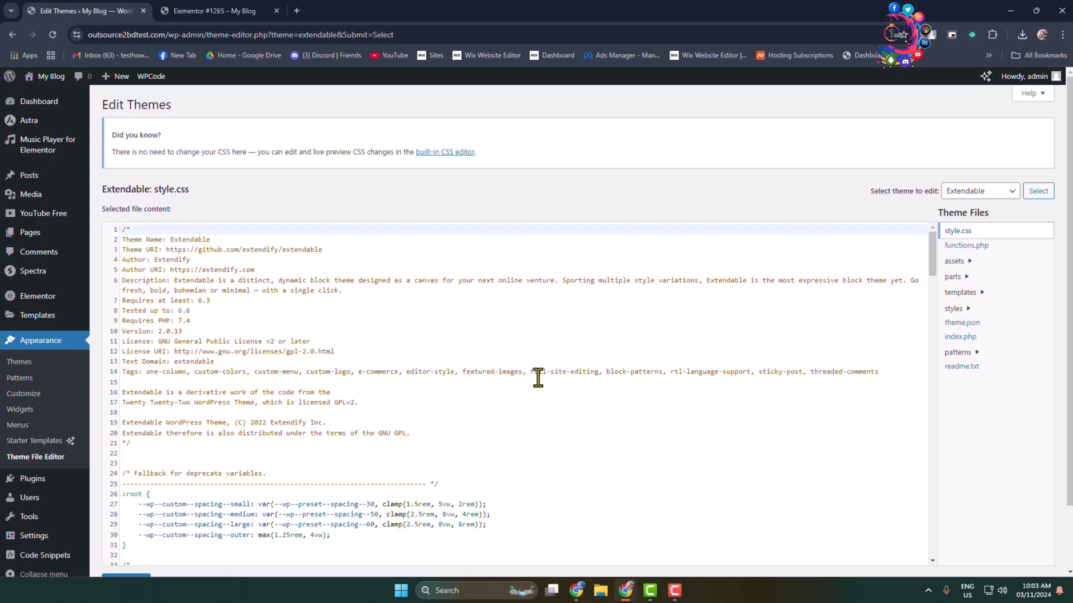
left_click(957, 230)
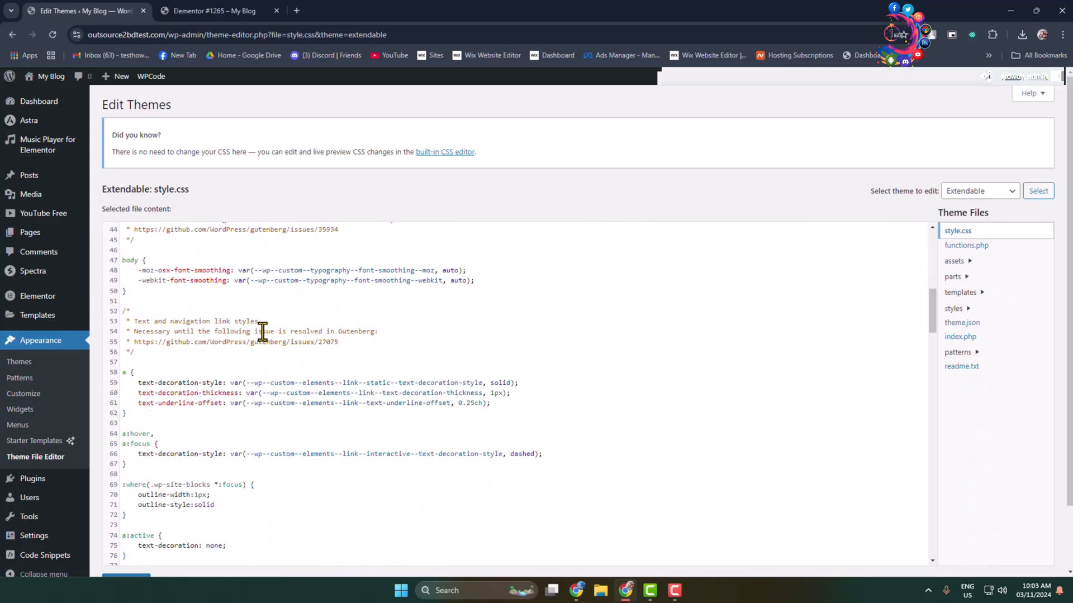
scroll("down", 3)
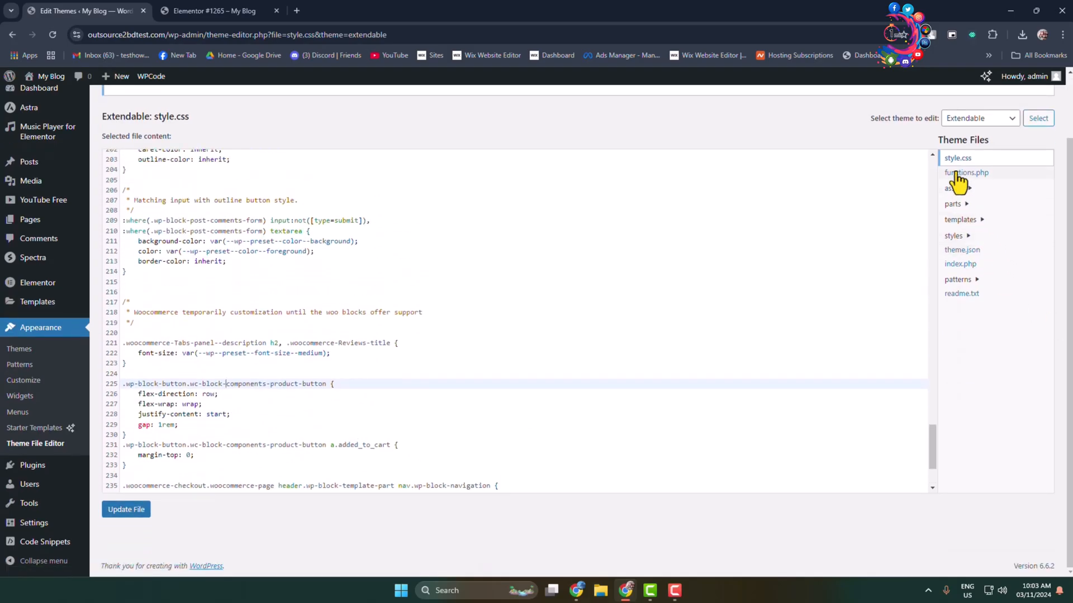
- View Extendable's functions.php, browsing to its block style and pattern category functions
left_click(965, 172)
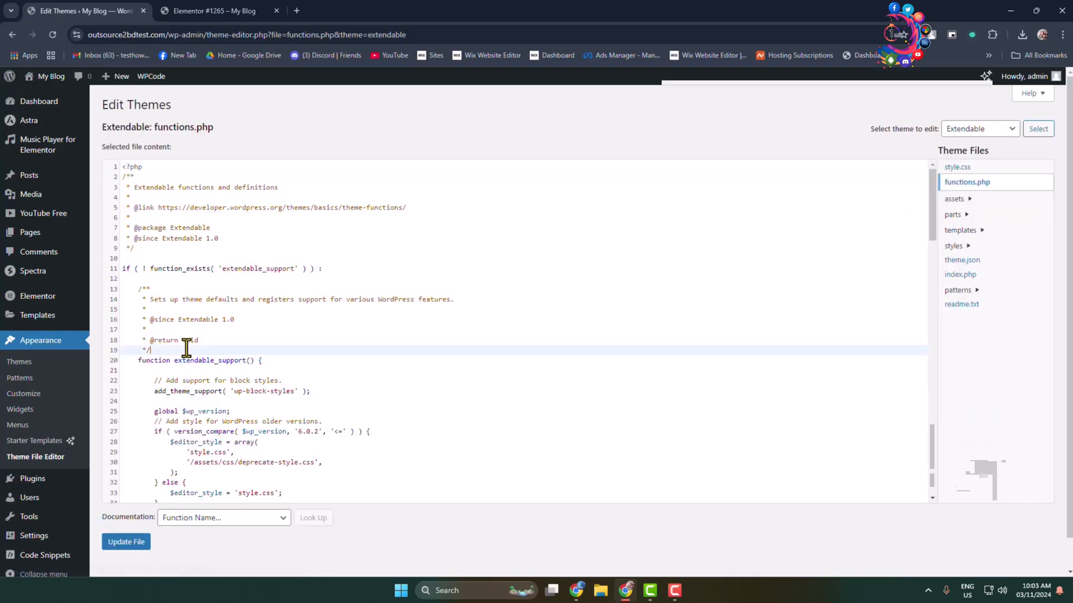
scroll("down", 3)
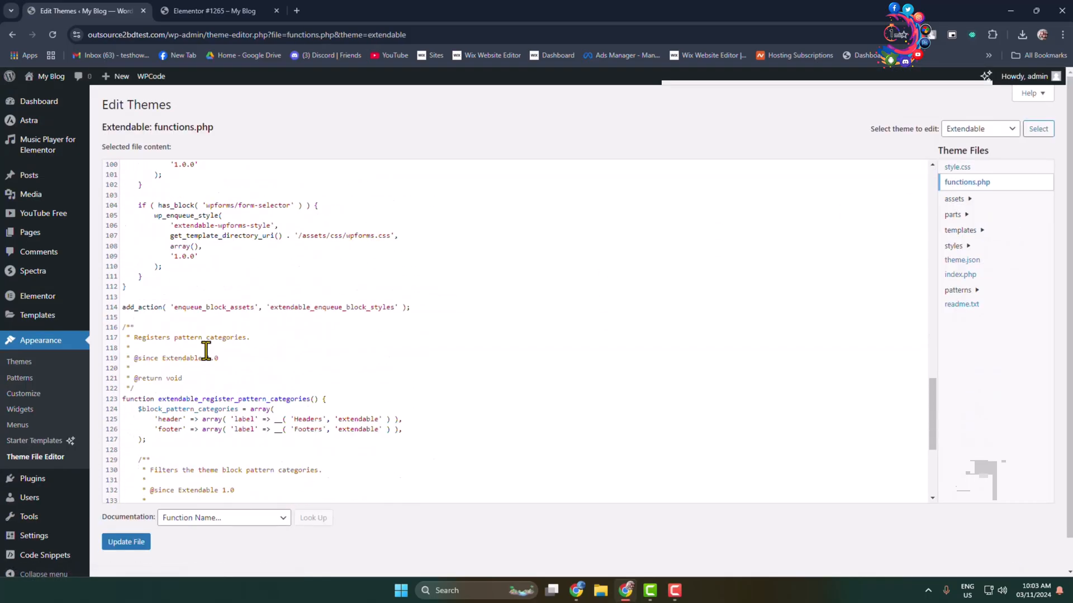
scroll("down", 3)
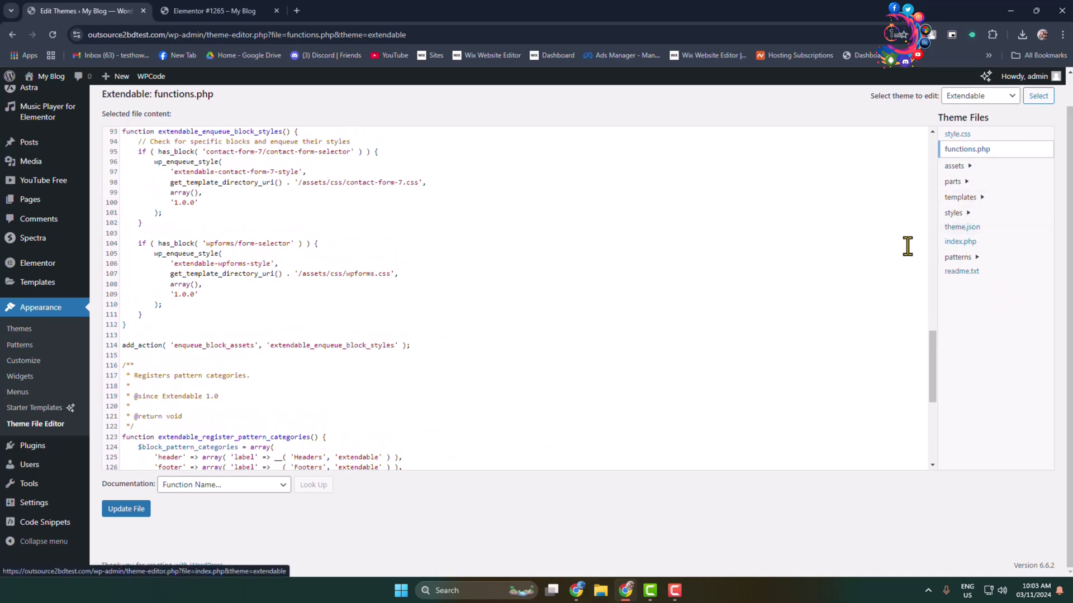
left_click(961, 227)
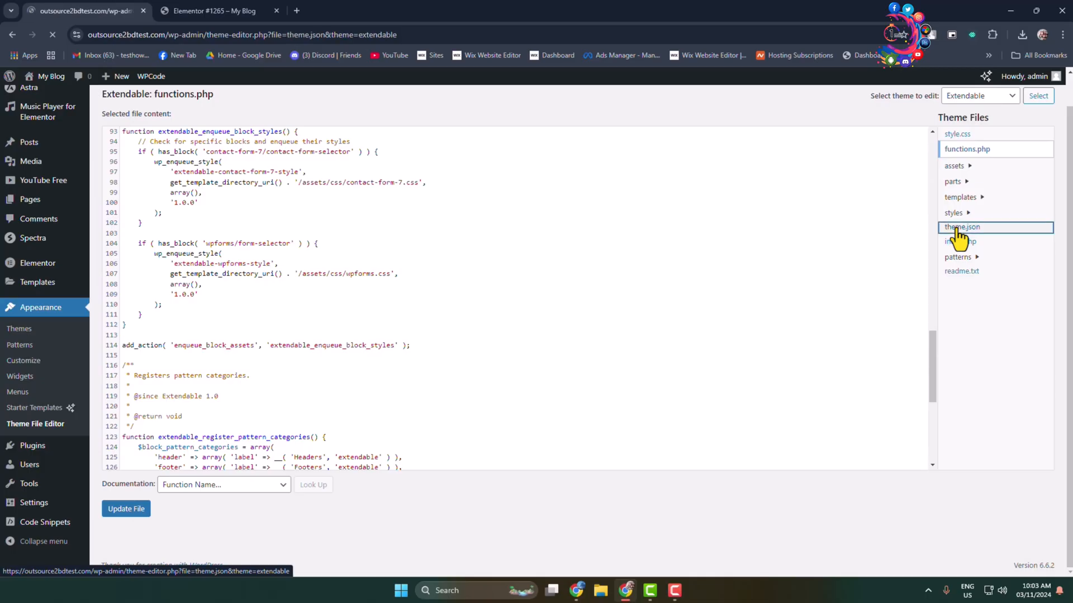
- View Extendable's theme.json and its typography font-weight and line-height settings
left_click(962, 226)
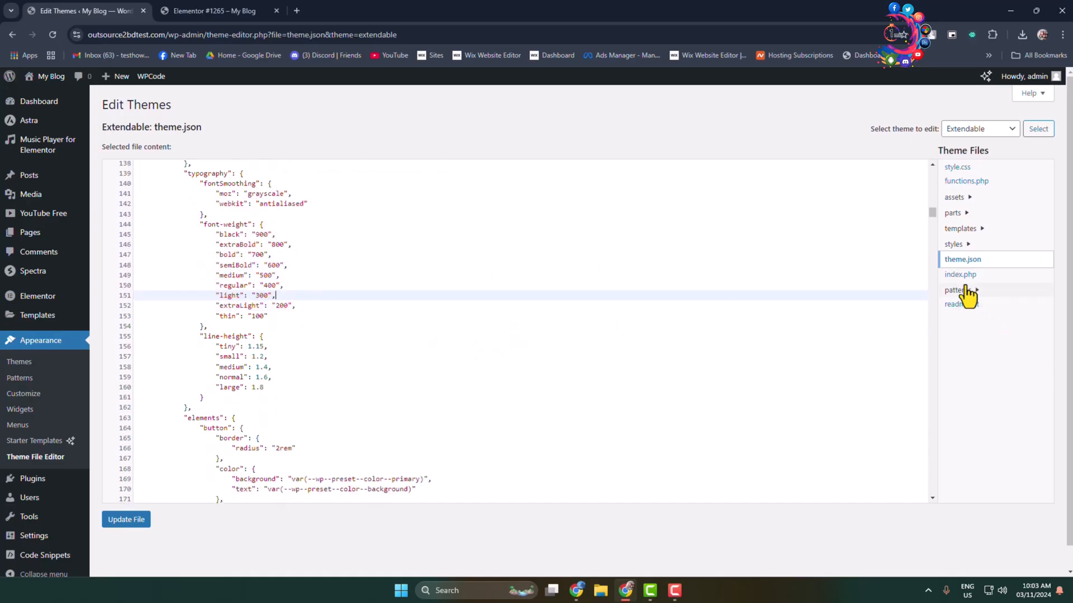
- View Extendable's index.php, which holds only a comment about block themes
left_click(960, 275)
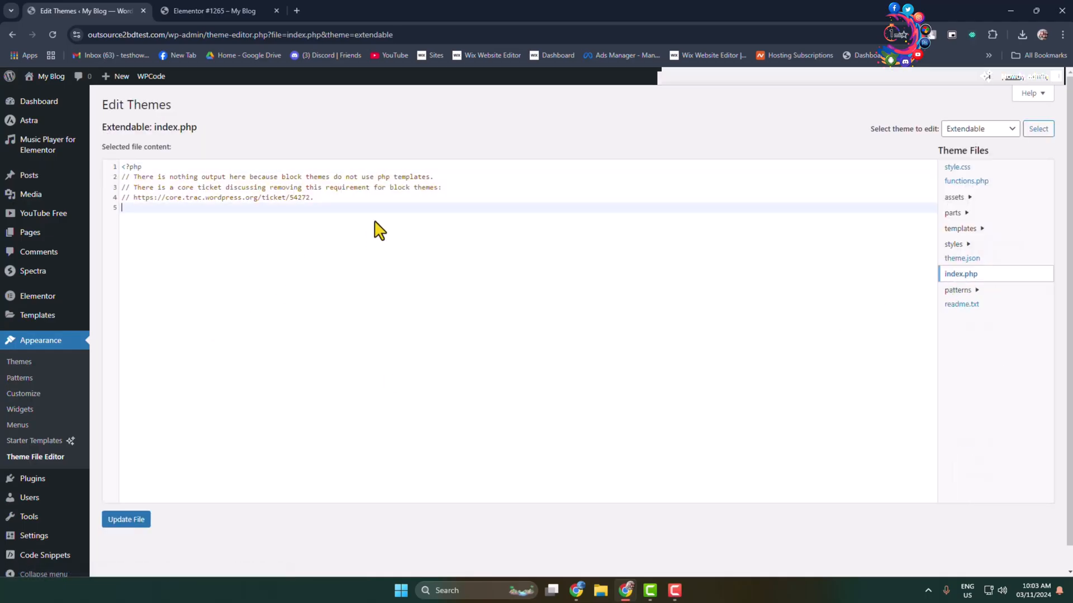
mouse_move(362, 293)
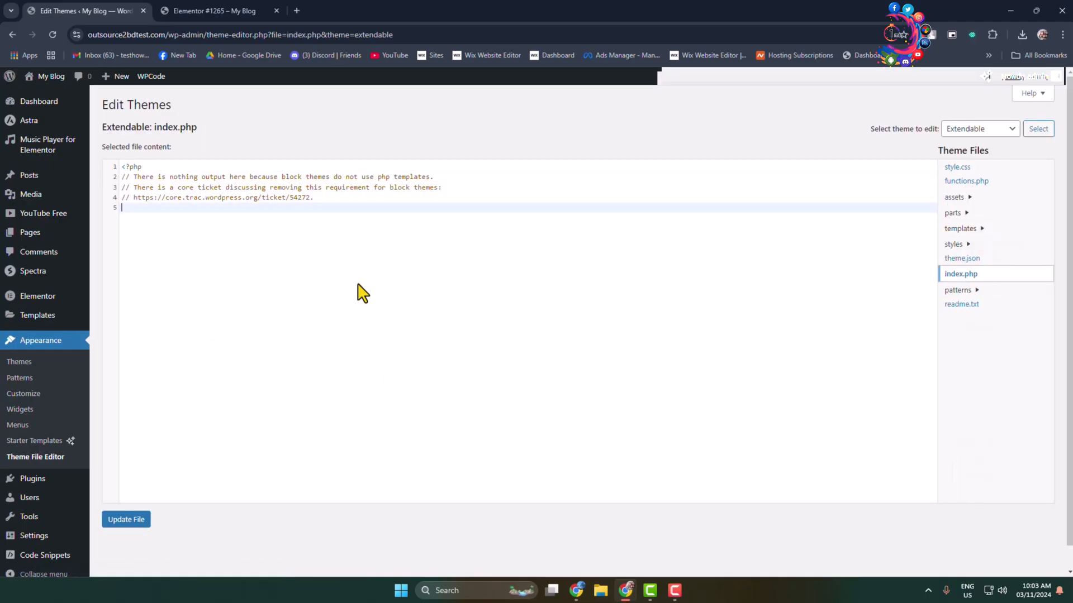